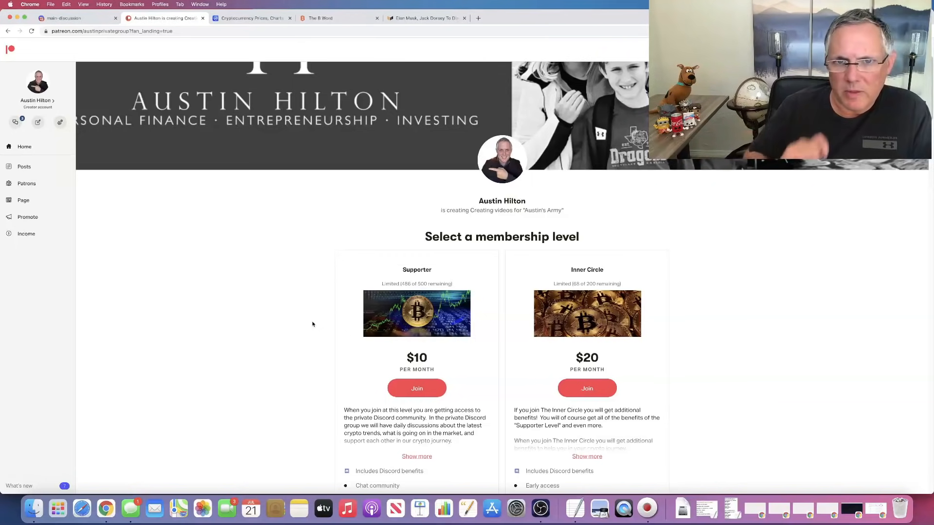
pyautogui.moveTo(575, 283)
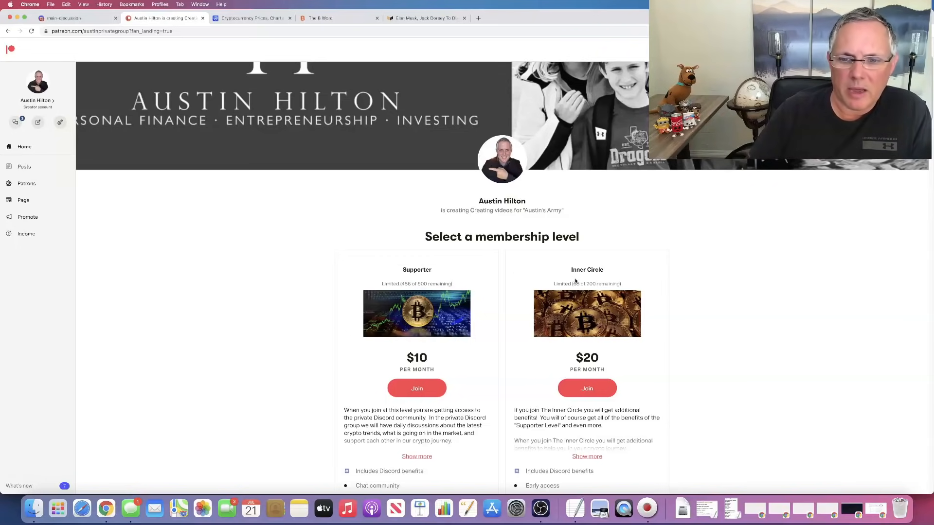
pyautogui.moveTo(390, 322)
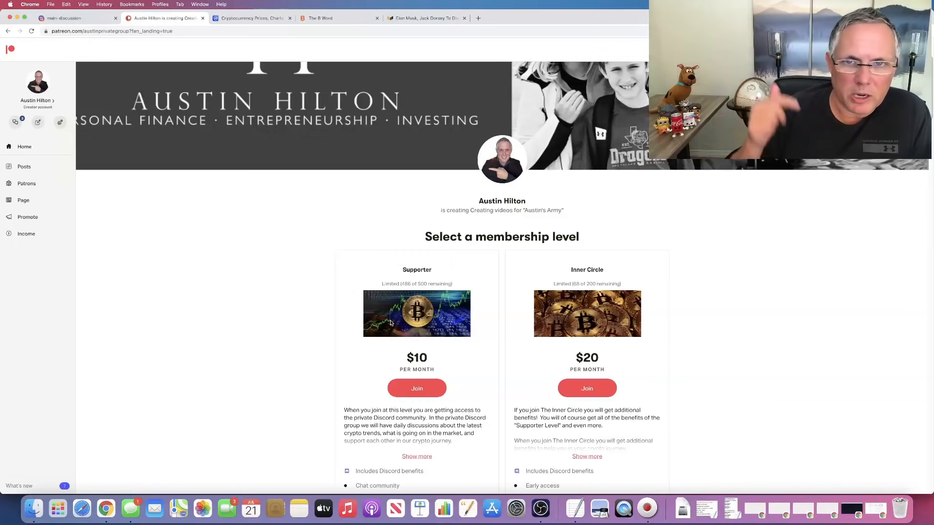
pyautogui.moveTo(322, 152)
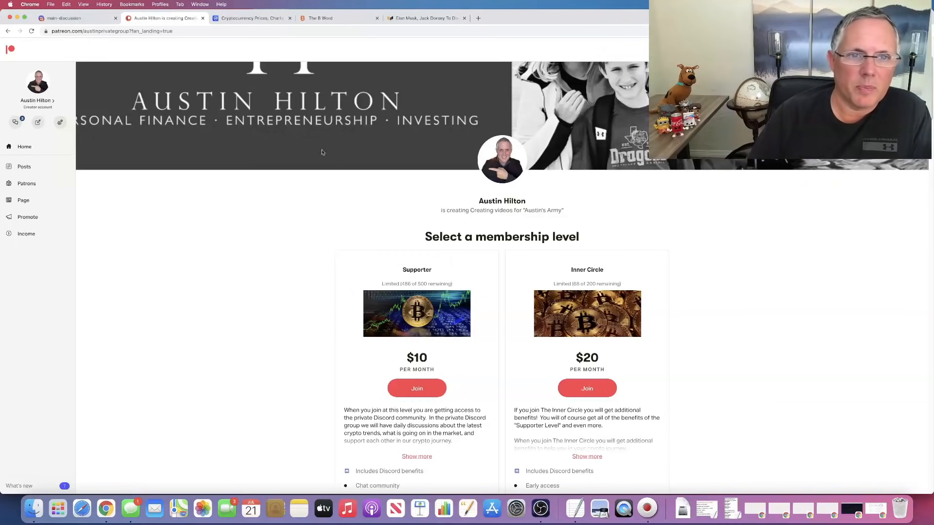
# - Leave the Patreon membership page for the CoinMarketCap cryptocurrency price list
pyautogui.click(250, 18)
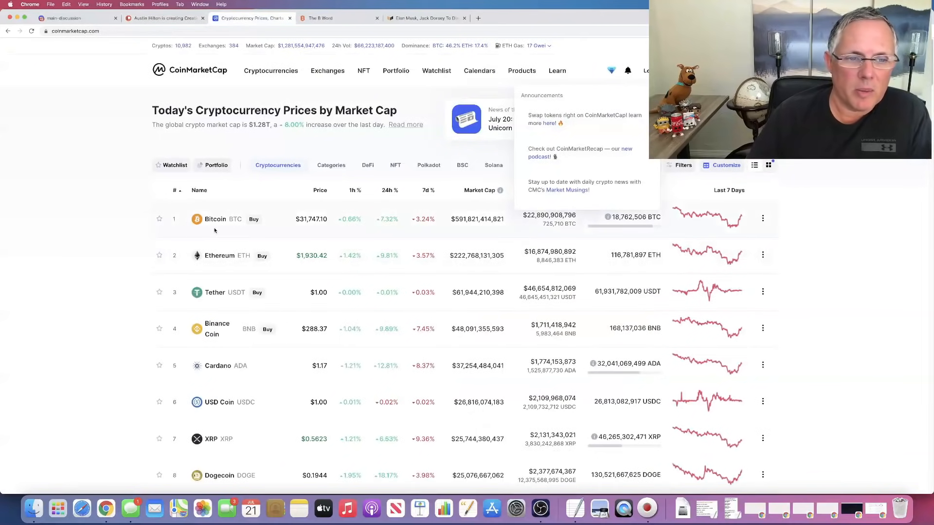
# - Dismiss the Announcements dropdown to reveal the full price table with Bitcoin near $31,757
pyautogui.click(215, 219)
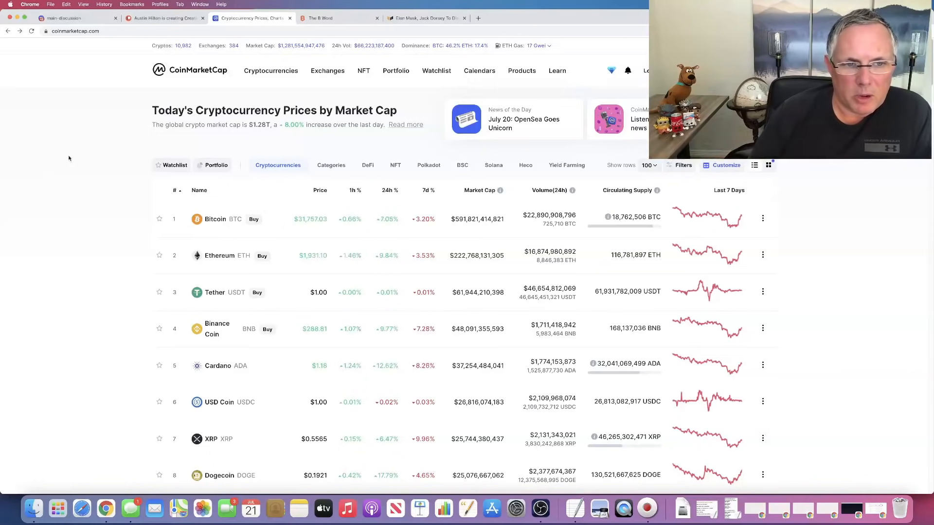
pyautogui.moveTo(87, 148)
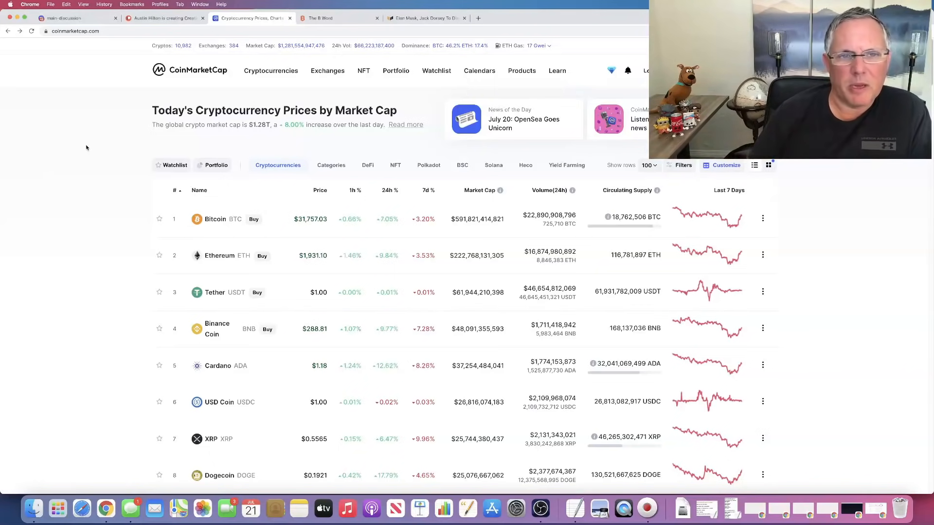
pyautogui.click(338, 17)
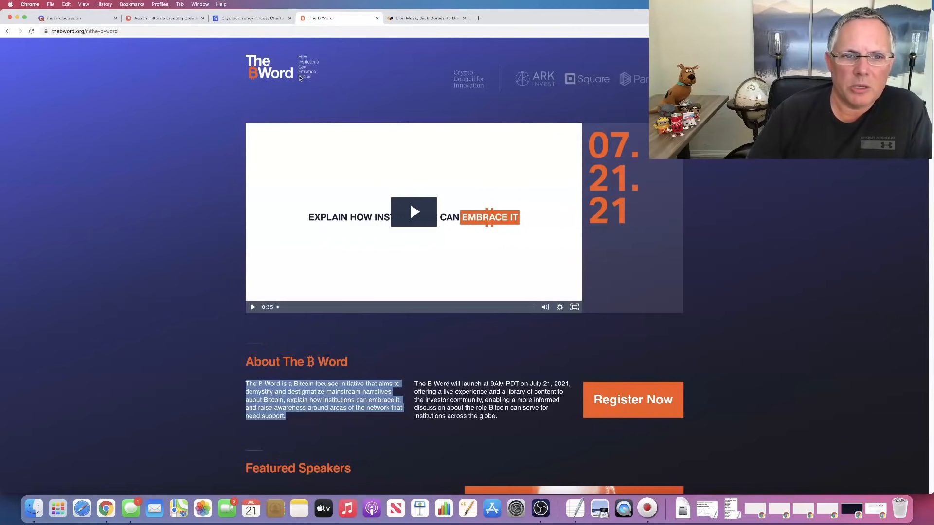
pyautogui.moveTo(195, 292)
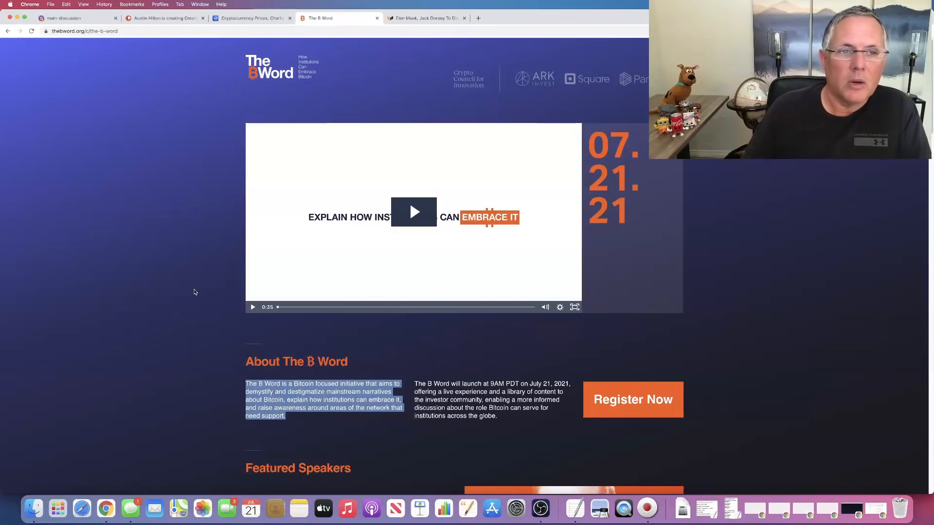
pyautogui.click(250, 17)
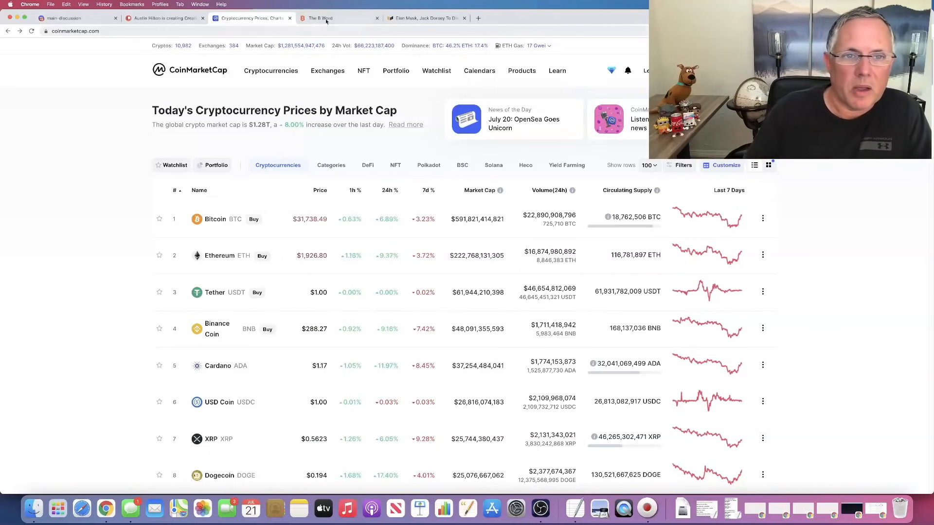
# - Return to The B Word event page and bring the Featured Speakers section into view
pyautogui.click(320, 17)
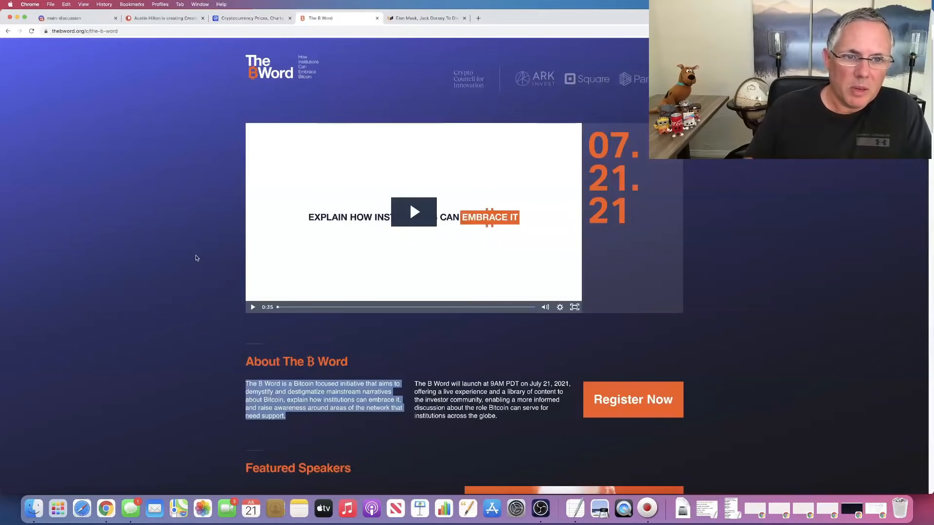
pyautogui.moveTo(272, 298)
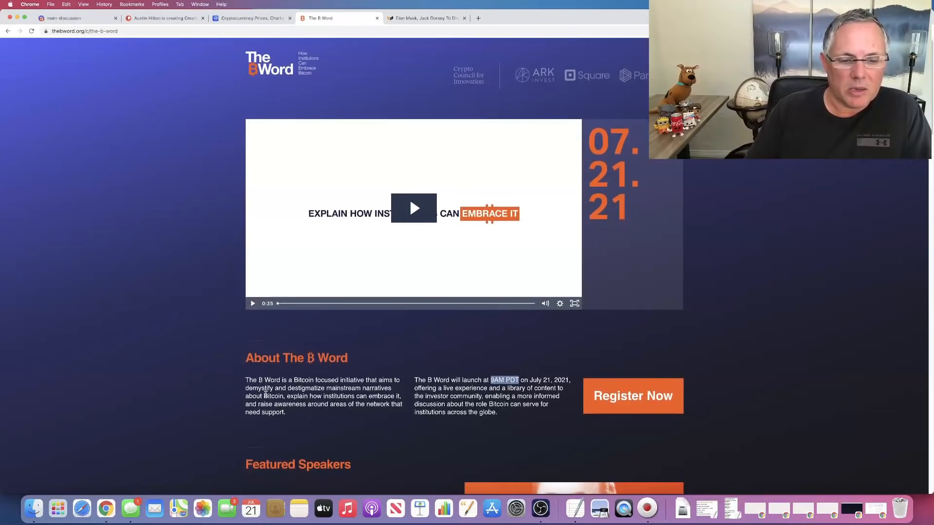
pyautogui.scroll(-3)
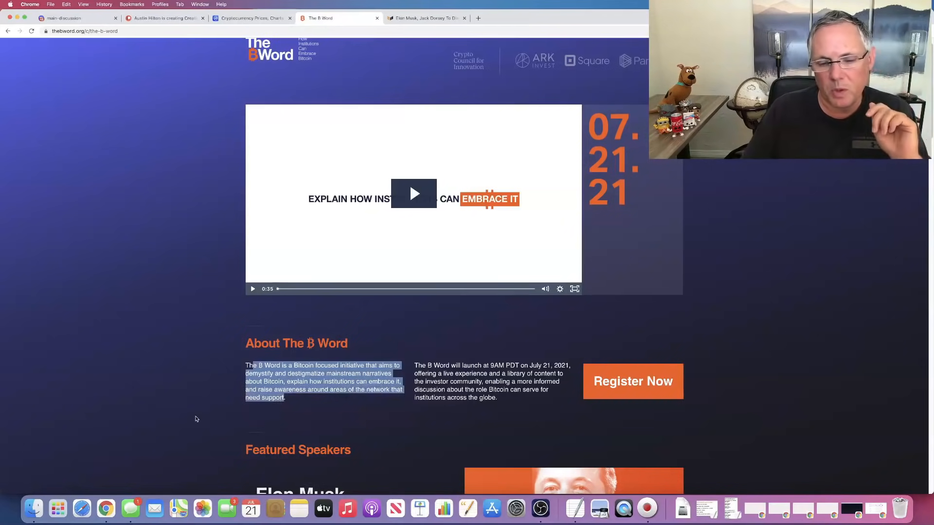
pyautogui.scroll(-3)
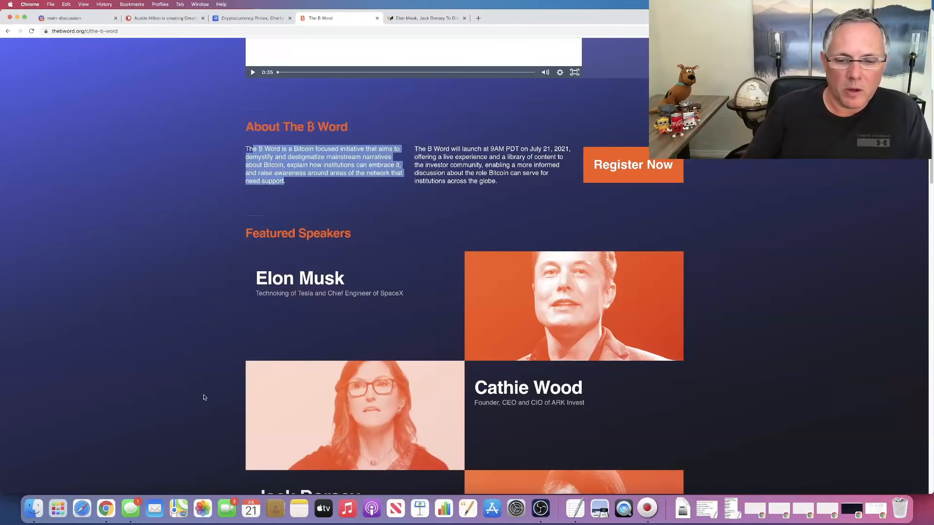
pyautogui.scroll(-3)
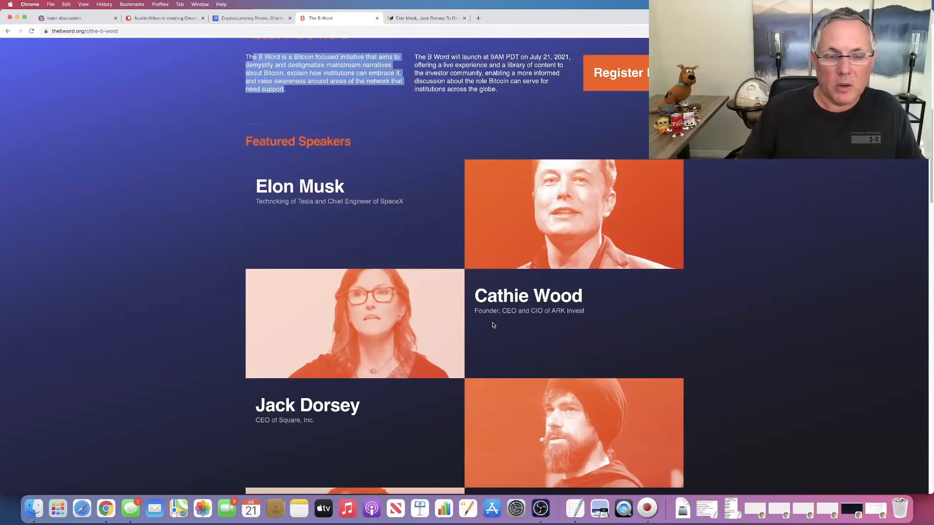
pyautogui.moveTo(318, 176)
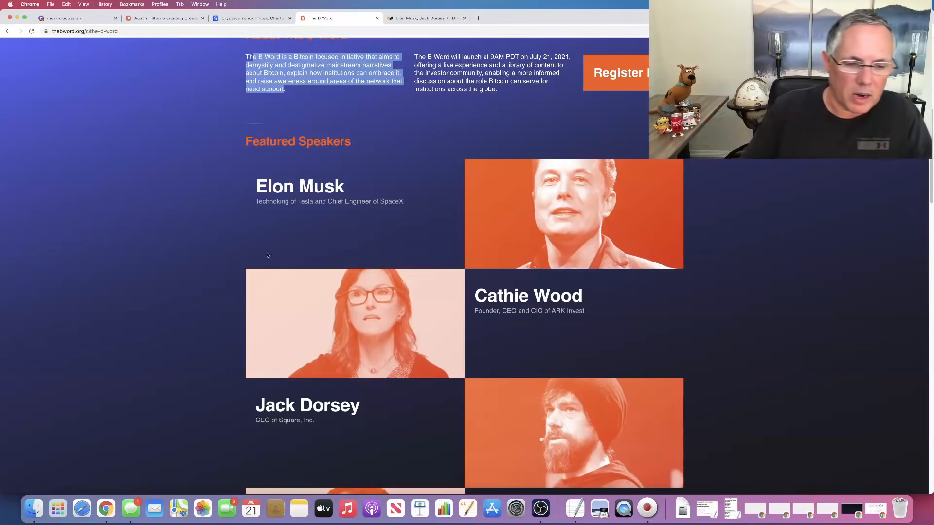
# - Scroll The B Word page to show the event video and About The B Word section
pyautogui.scroll(-3)
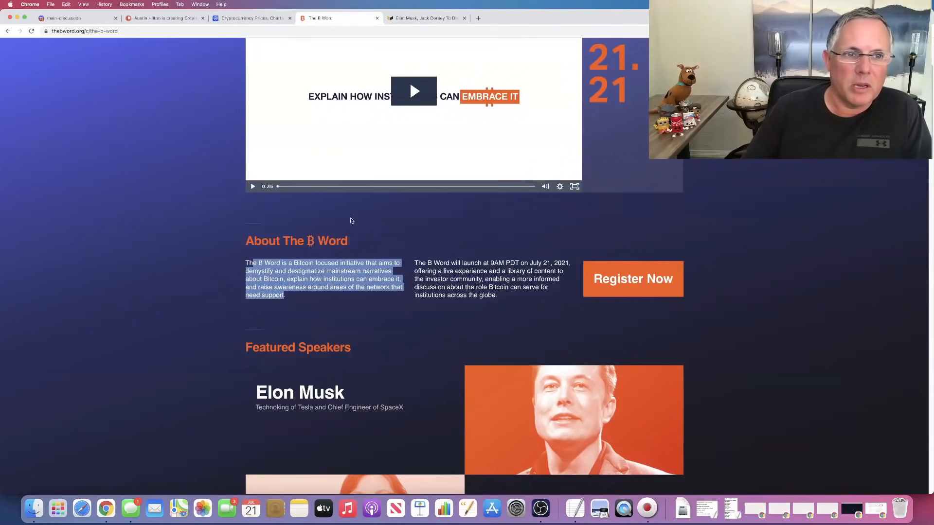
# - Switch back to the CoinMarketCap prices page listing Bitcoin near $31,660 with 7-day charts
pyautogui.click(250, 18)
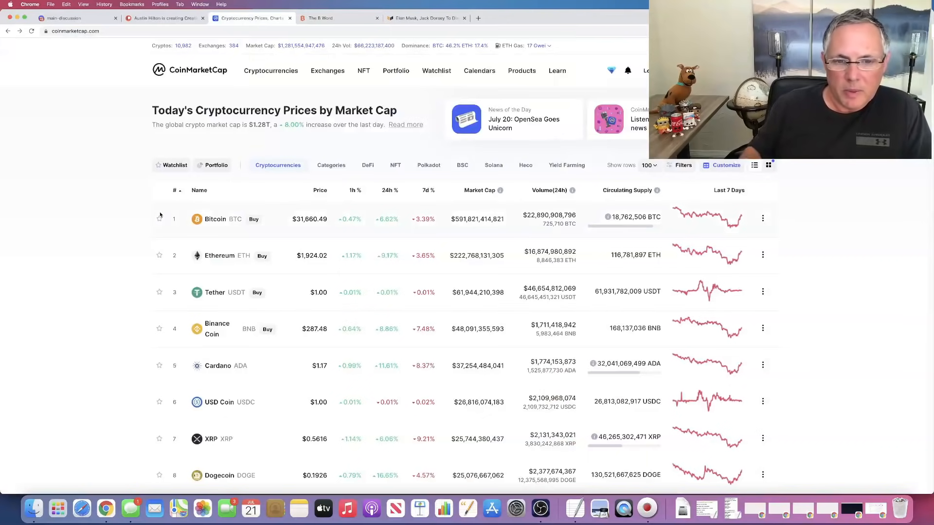
pyautogui.moveTo(296, 245)
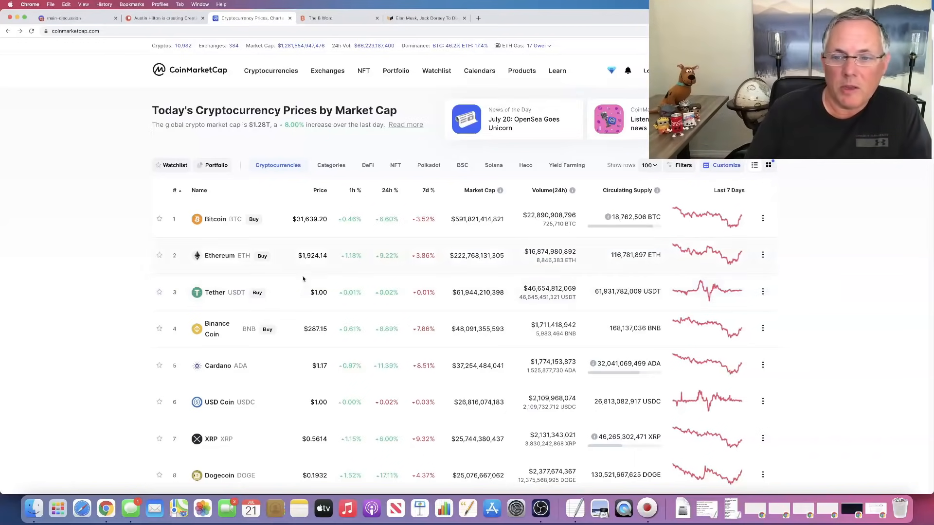
pyautogui.moveTo(728, 232)
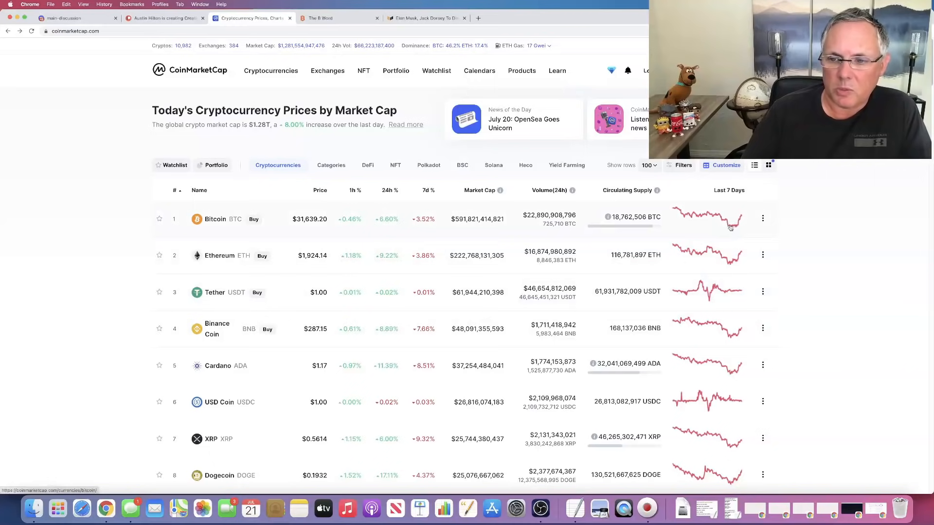
pyautogui.moveTo(738, 265)
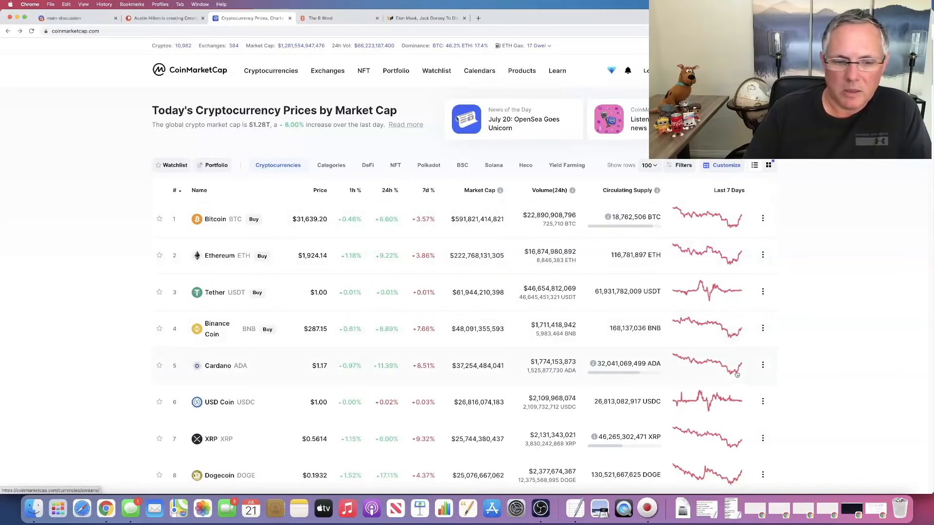
pyautogui.moveTo(758, 436)
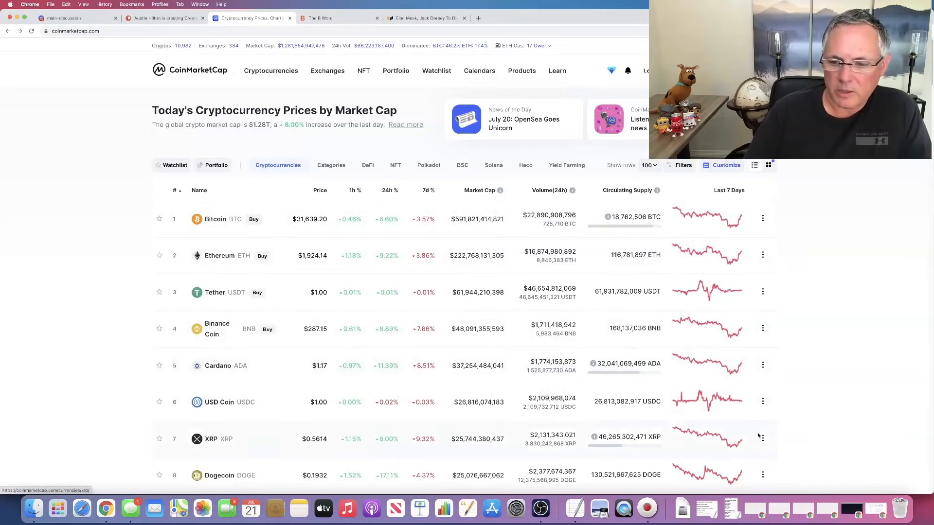
pyautogui.scroll(-3)
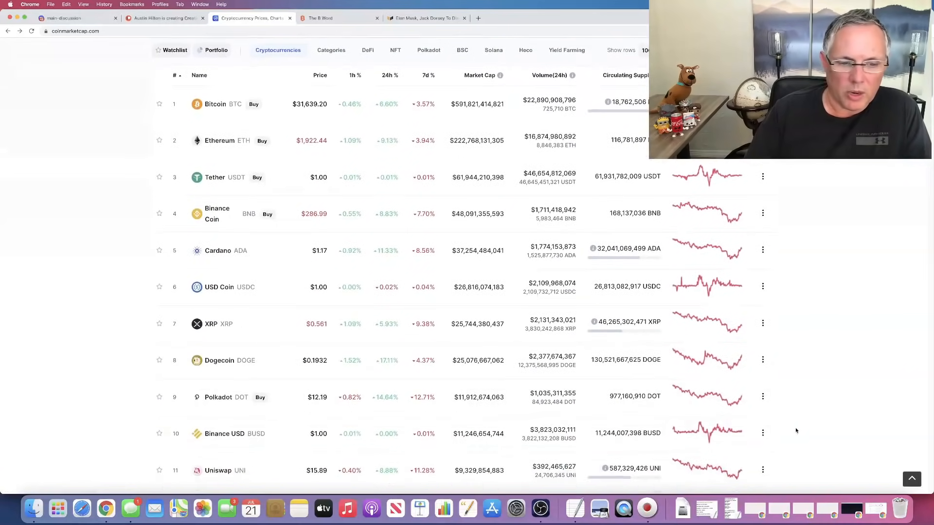
pyautogui.scroll(-3)
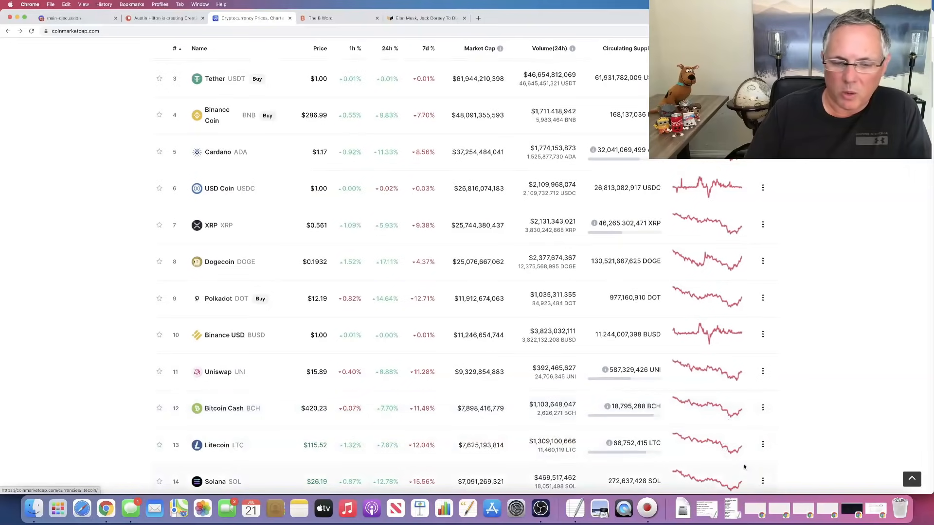
pyautogui.scroll(-3)
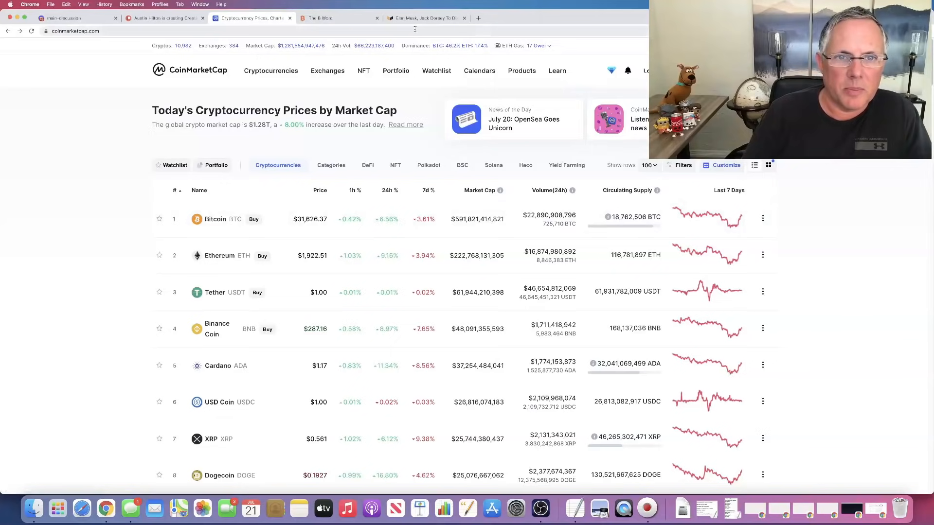
# - Return to The B Word event page and highlight the speaker name 'Elon Musk'
pyautogui.click(340, 17)
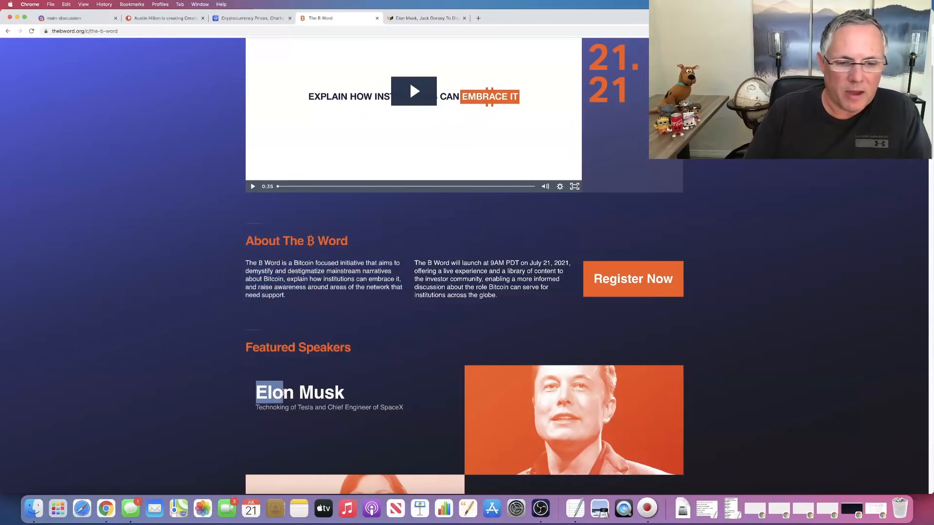
pyautogui.moveTo(266, 392); pyautogui.dragTo(345, 392)
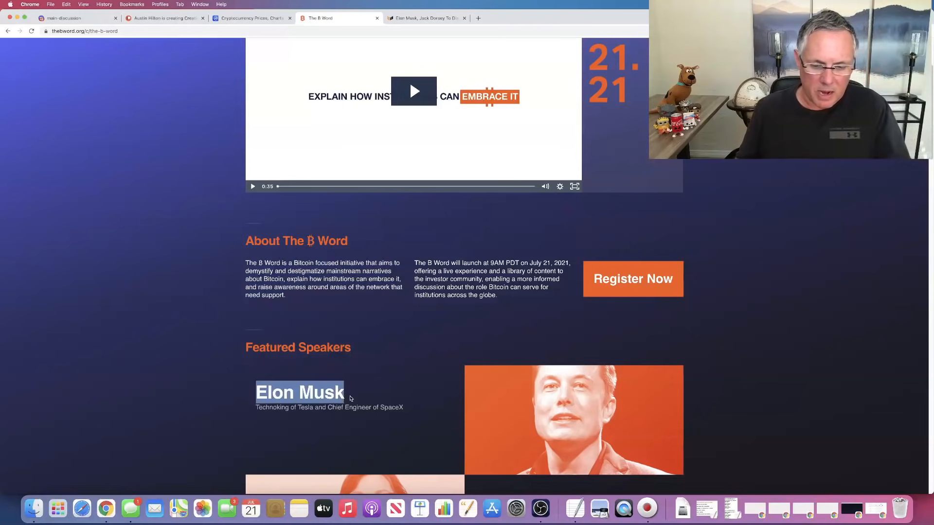